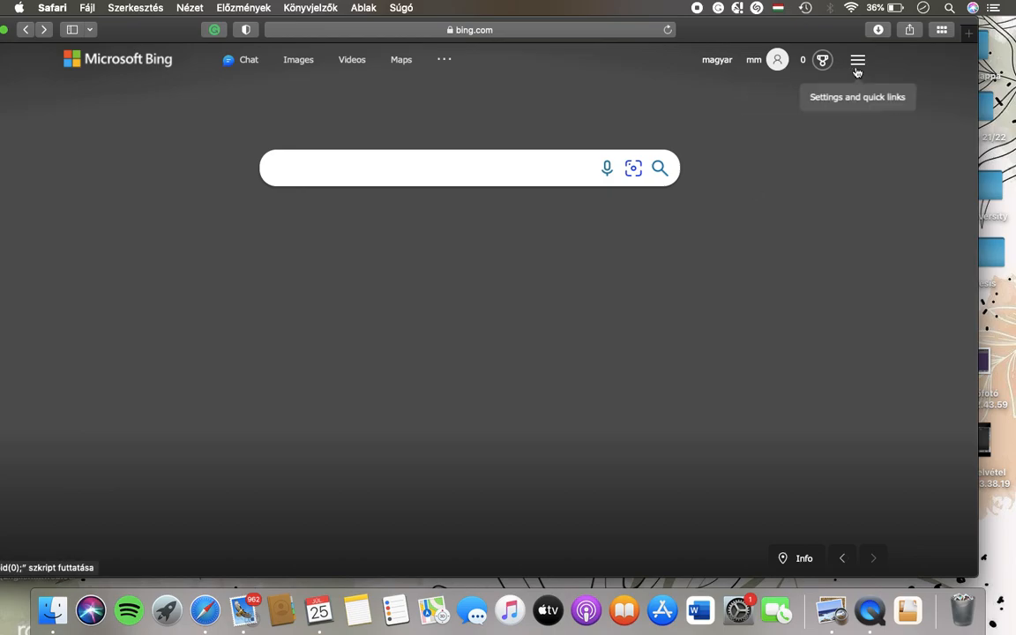
- Reach the Bing search settings page from the home page menu
click(857, 60)
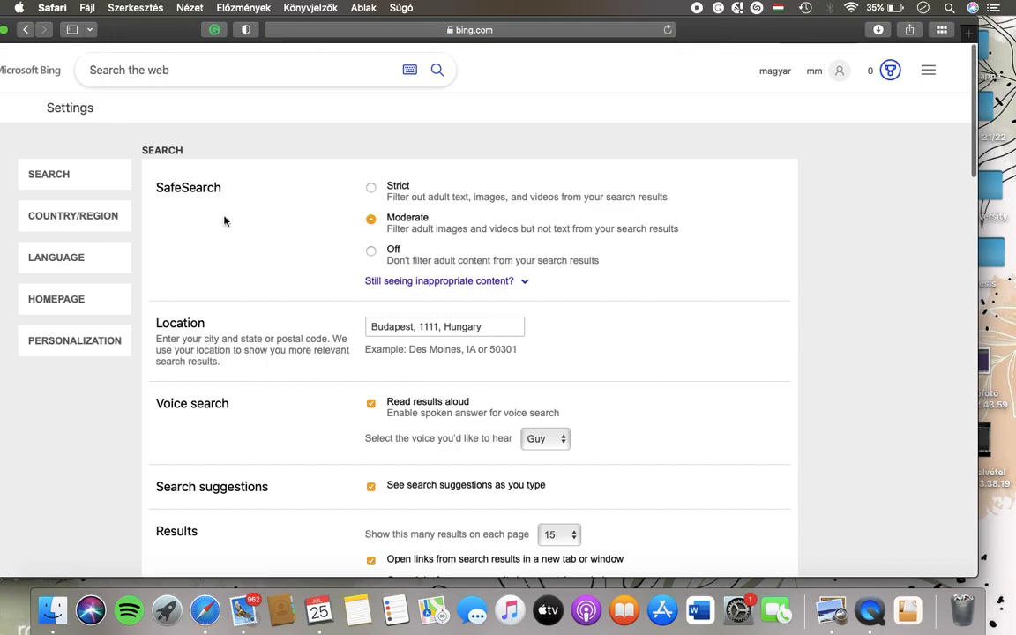
mouse_move(395, 194)
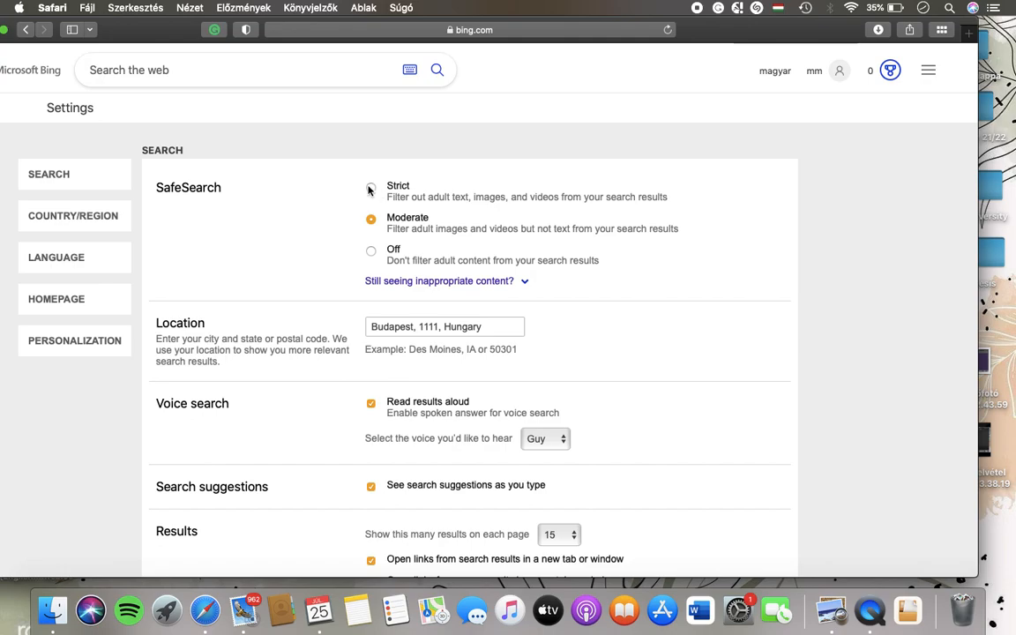
- Choose Strict SafeSearch filtering for text, images and videos
click(370, 190)
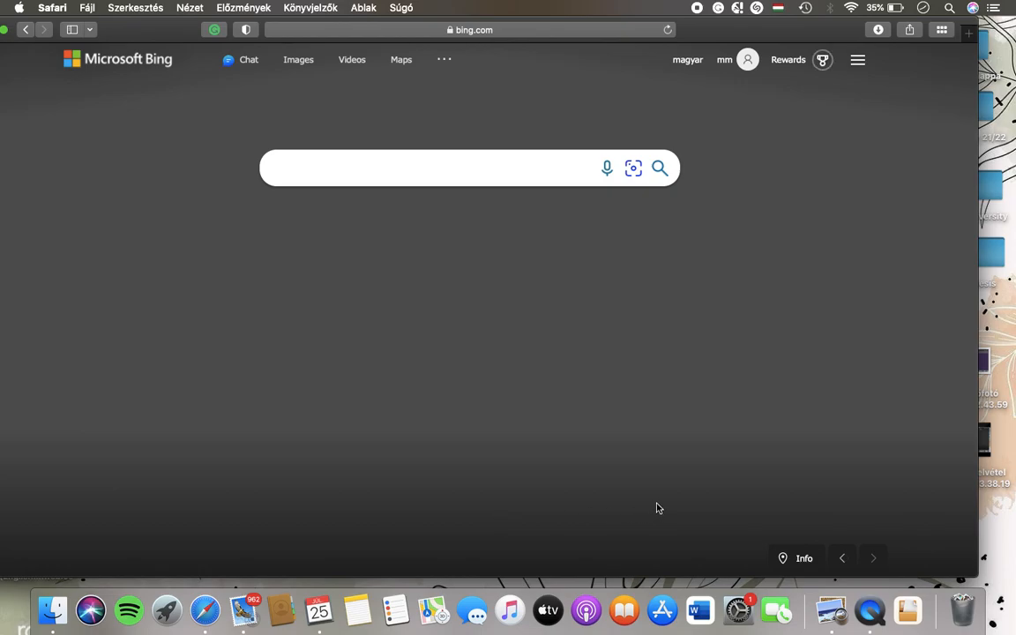
- Activate the empty search box on the Bing home page
click(433, 169)
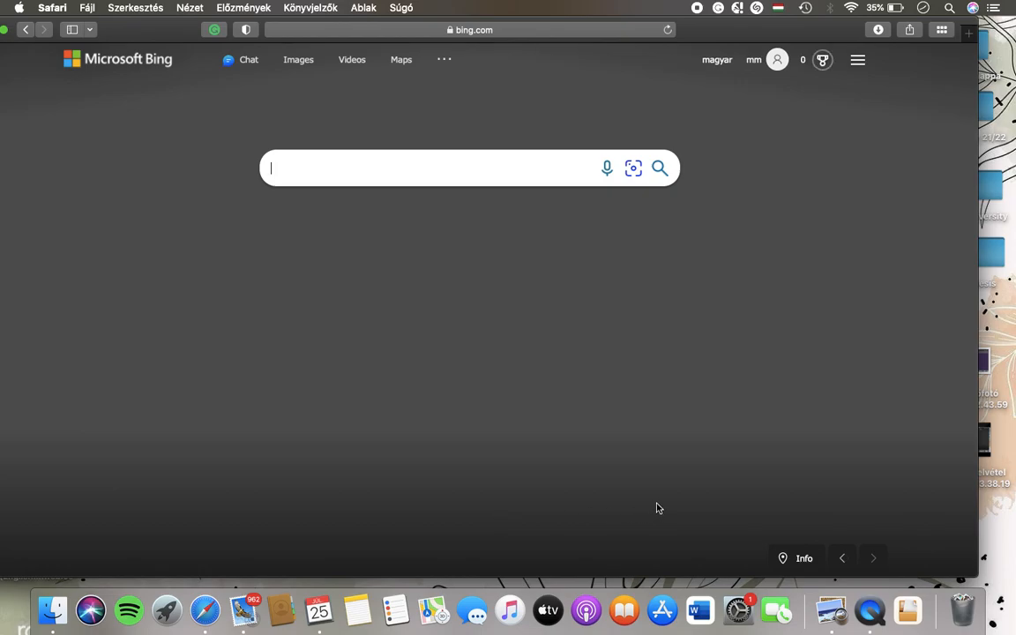